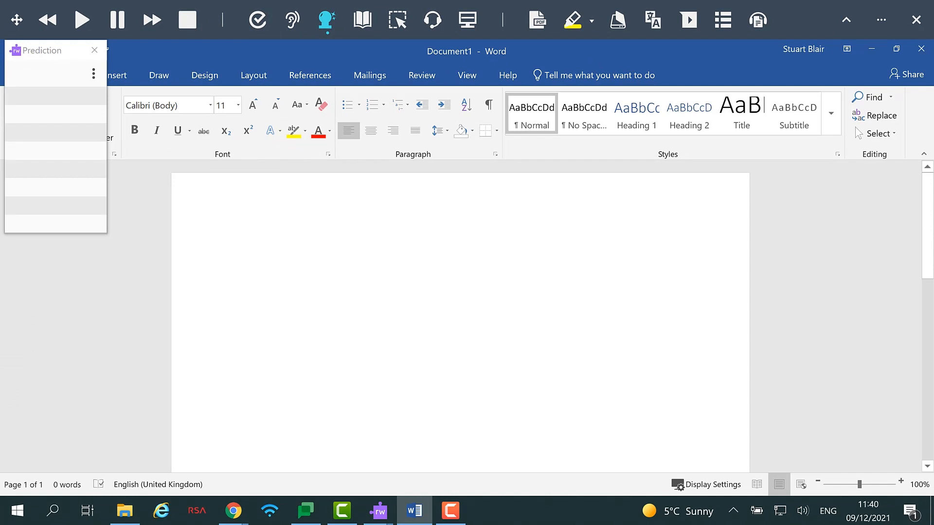
Write that Prediction begins to suggest what the next word could be in your sentence, using the pop-up suggestions.
text(Prediction learns the way you type and be)
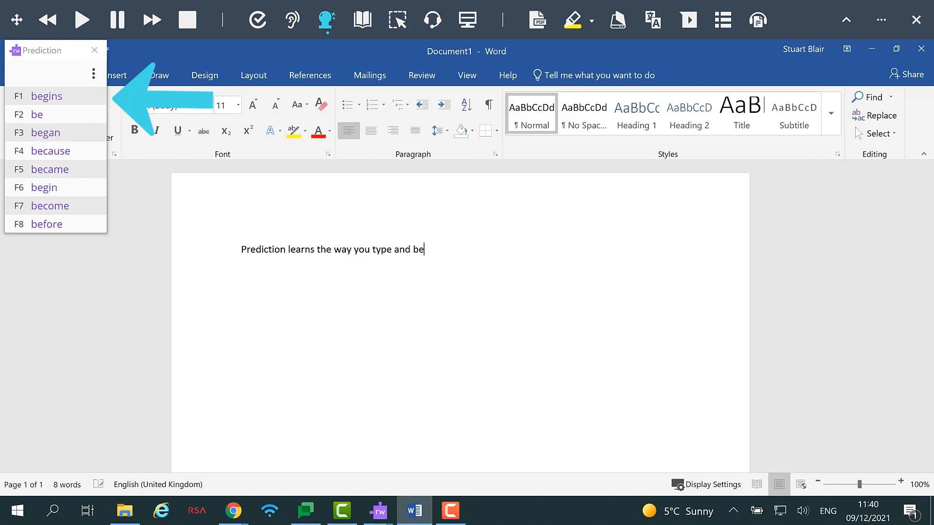
text(gins to suggest)
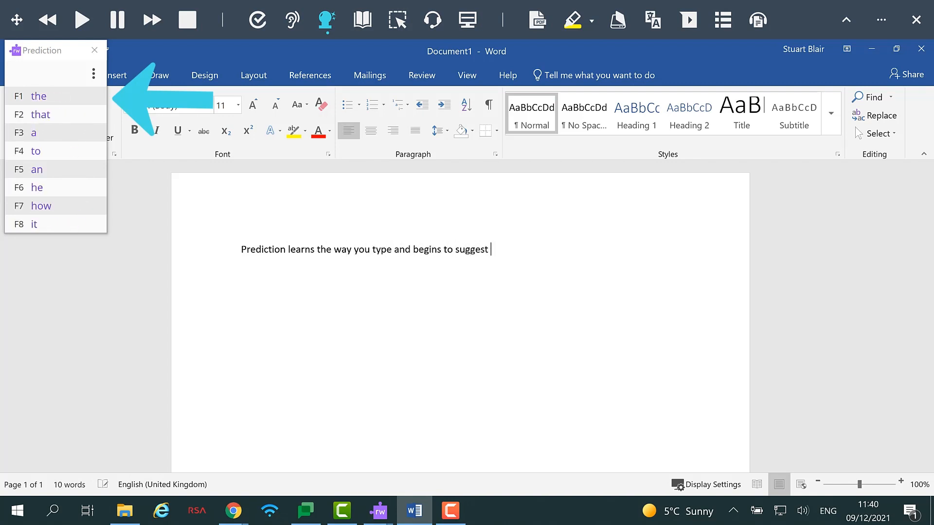
text(what the next)
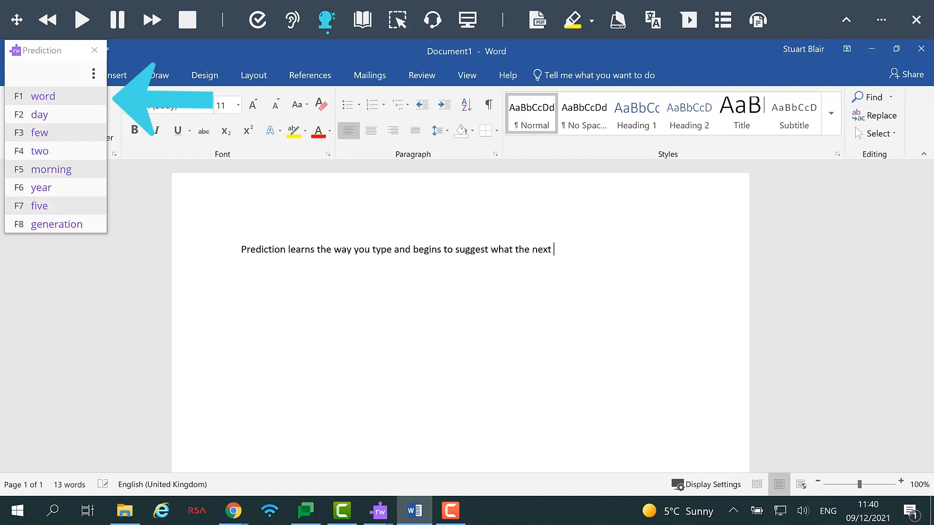
text(word could be in your)
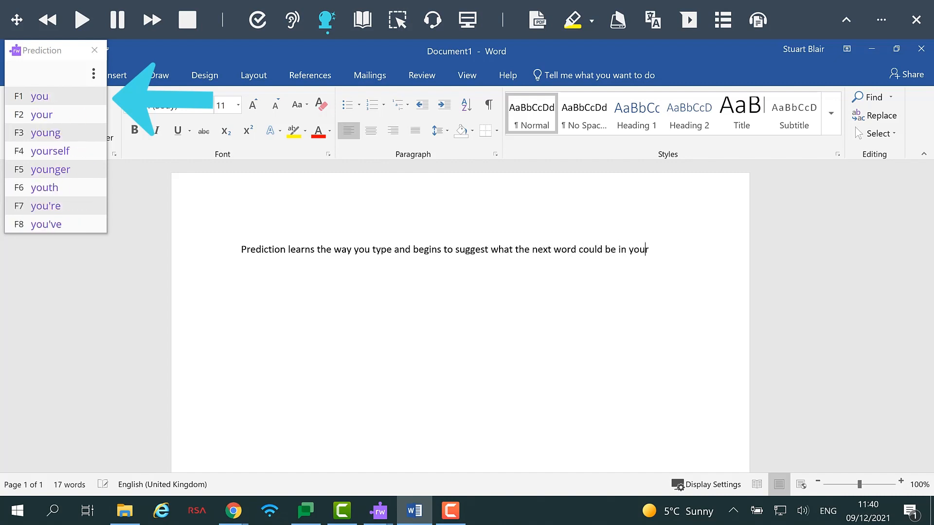
text(sentence.)
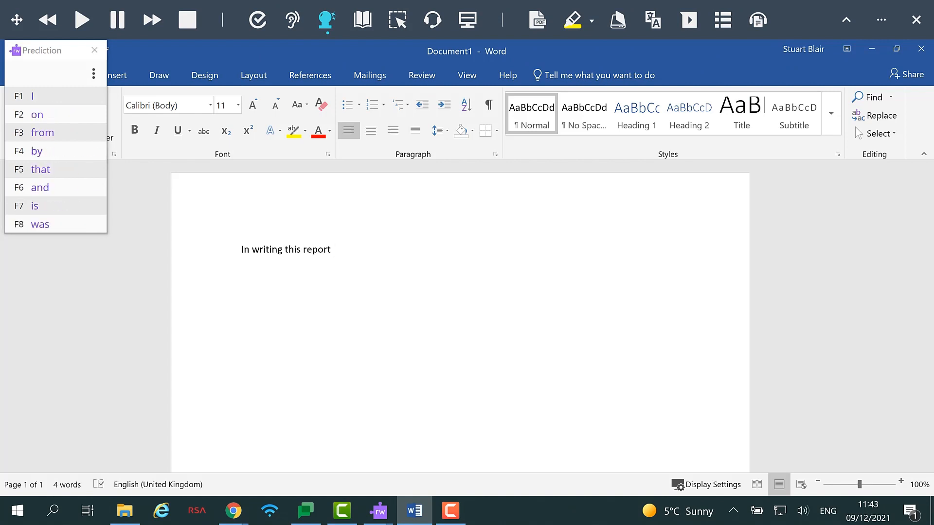
Write "I have omitted all unnecessary details." completing 'unnecessary' and 'details' from the Prediction list.
text(I have omitted all unnecessary)
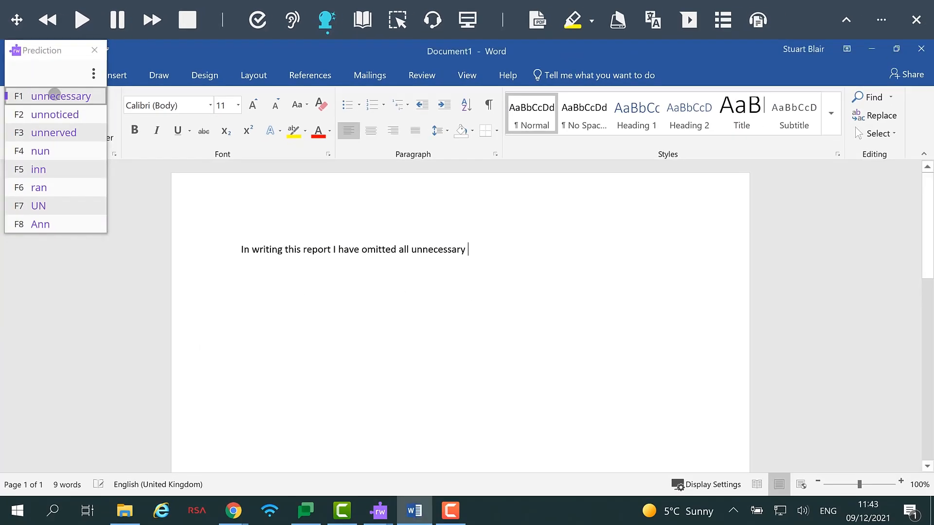
text(details.)
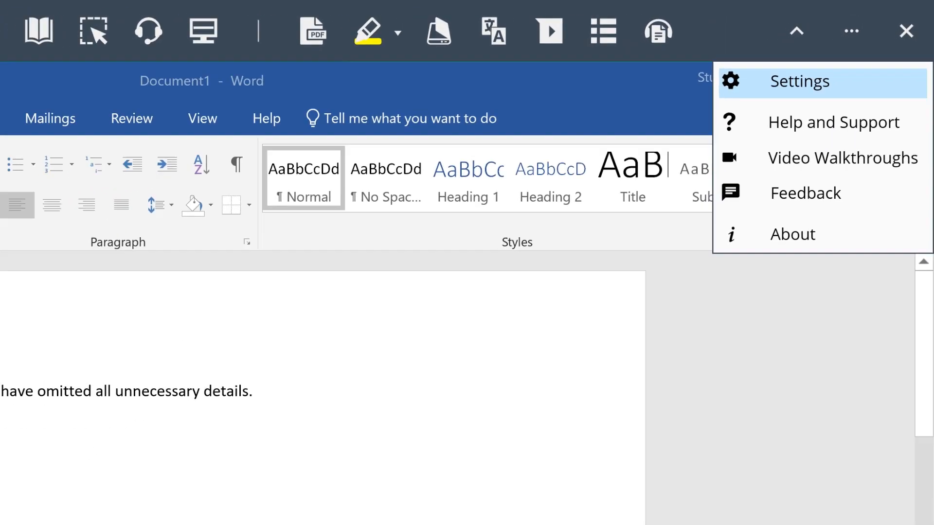
Show the Prediction section of Read&Write Settings and review its window, speech and learning options.
click(801, 81)
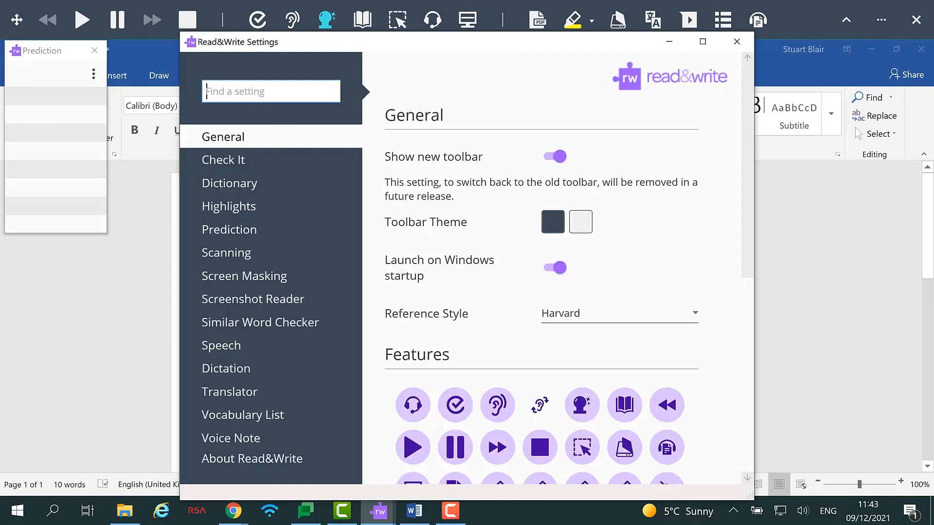
click(229, 229)
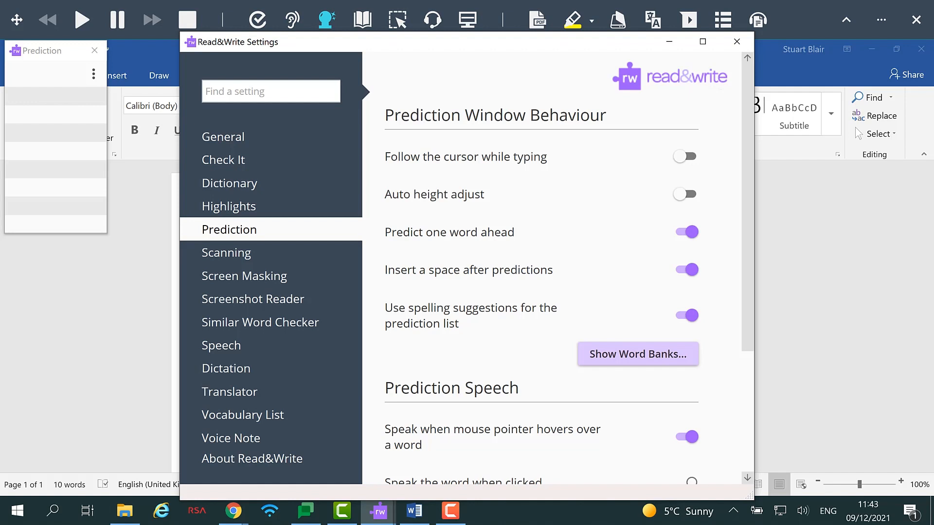
scroll(down, 3)
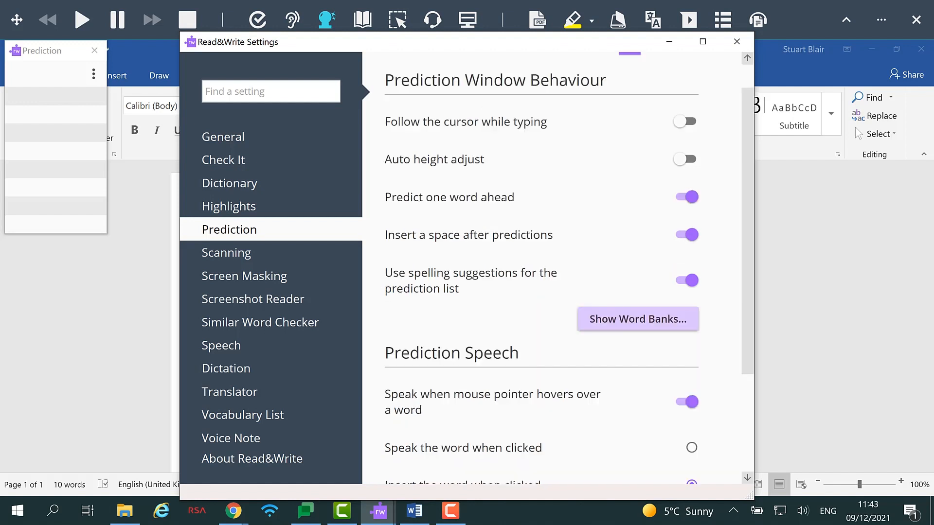
scroll(down, 3)
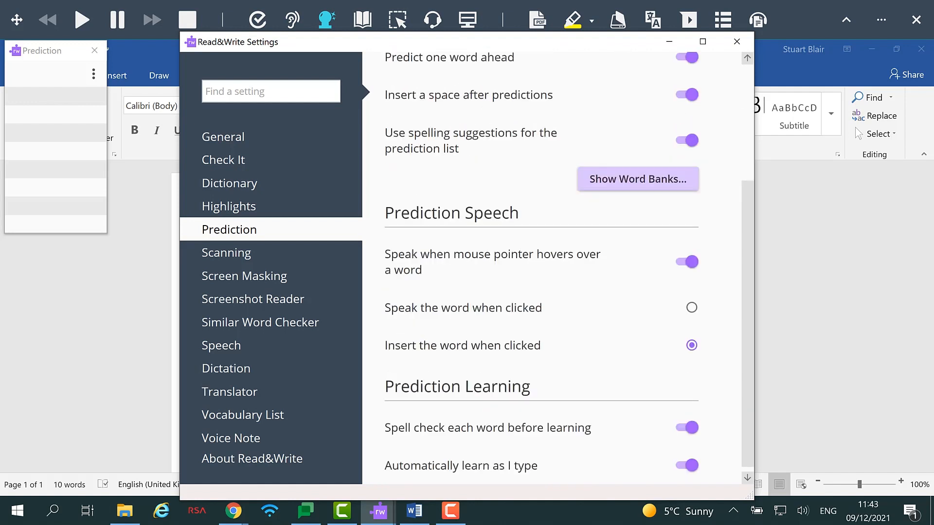
scroll(down, 3)
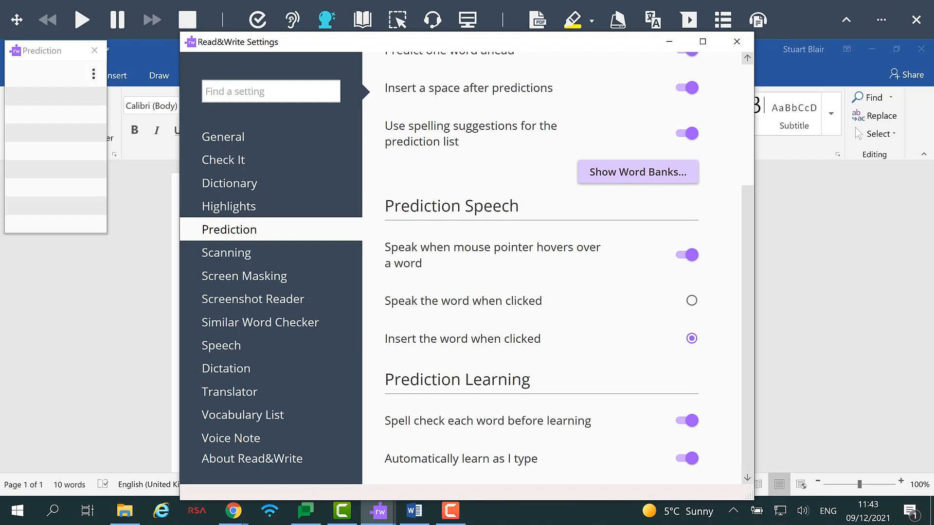